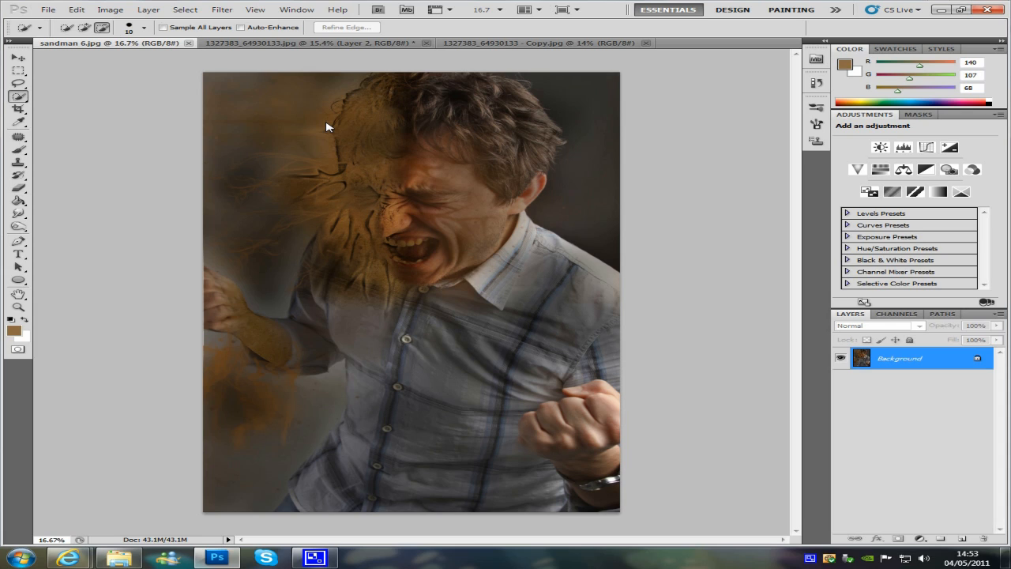
mouse_move(164, 509)
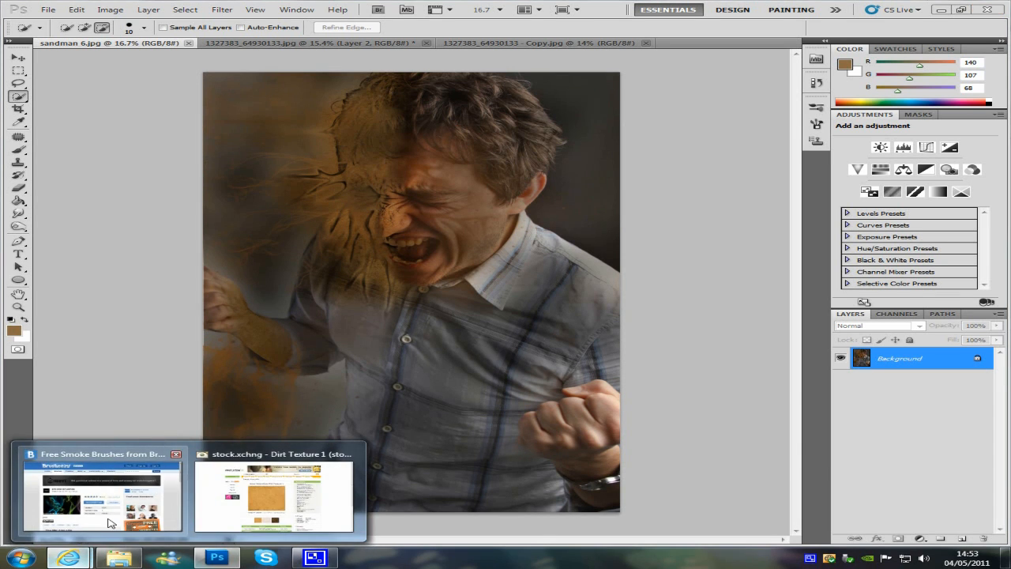
Bring up the Brusheezy free smoke brushes download page in Internet Explorer.
click(102, 493)
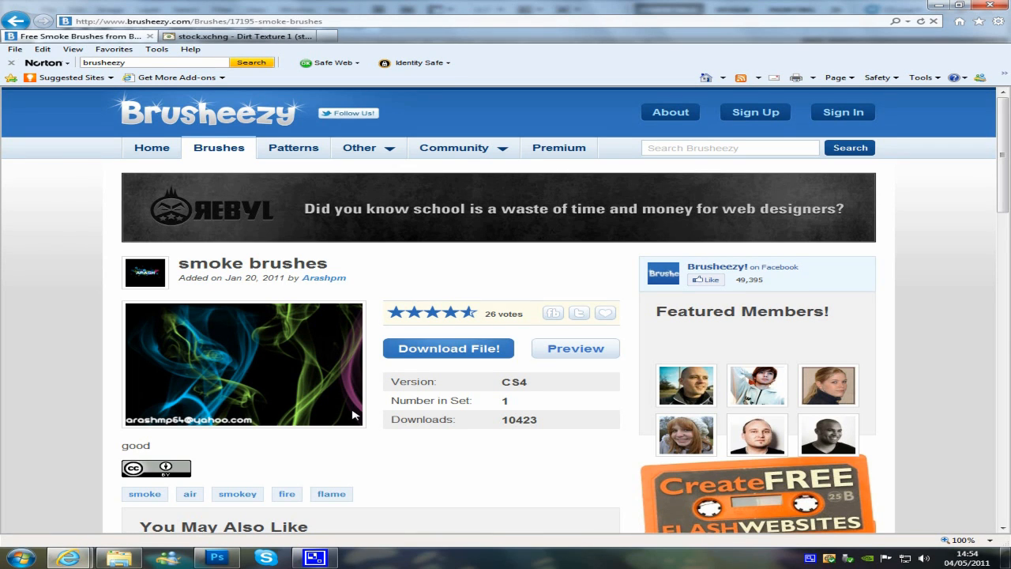
mouse_move(399, 278)
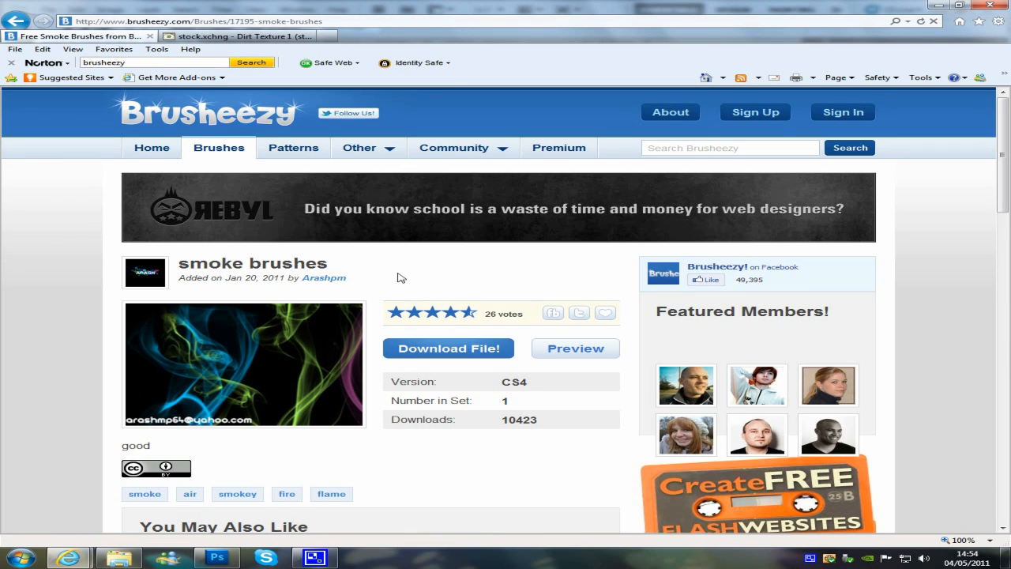
mouse_move(404, 278)
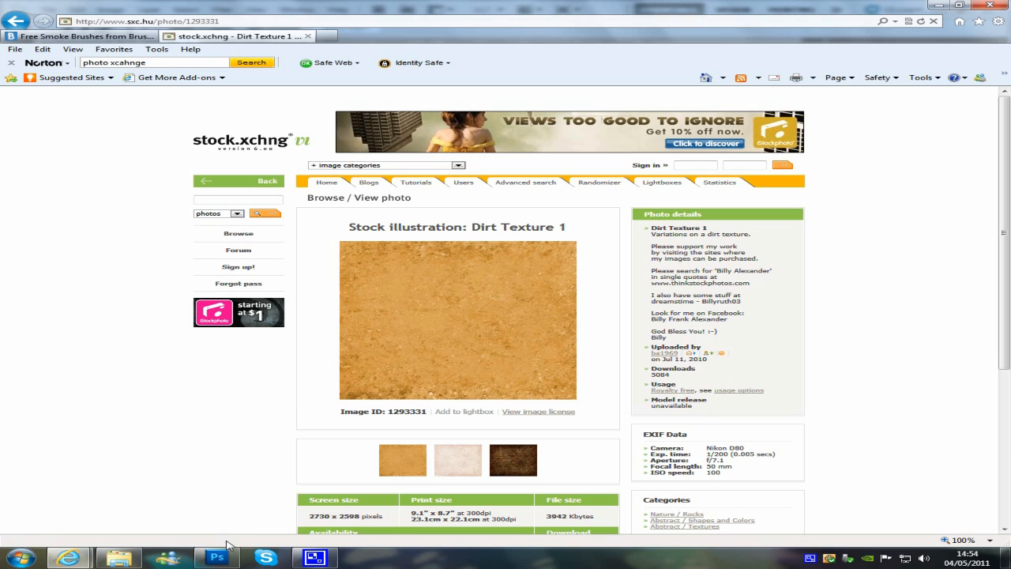
Return to Photoshop and switch to the screaming man photo document.
click(218, 558)
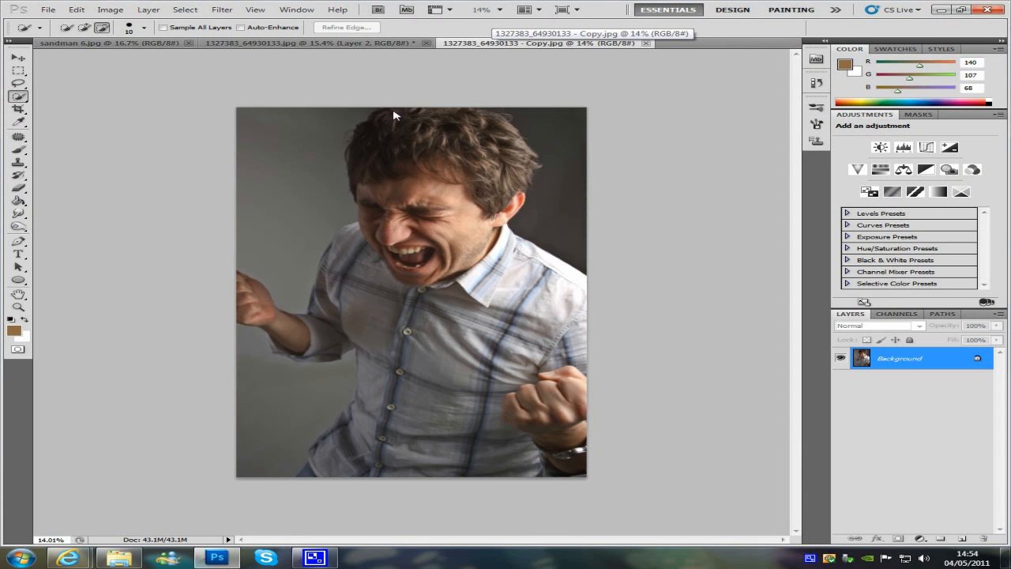
mouse_move(248, 162)
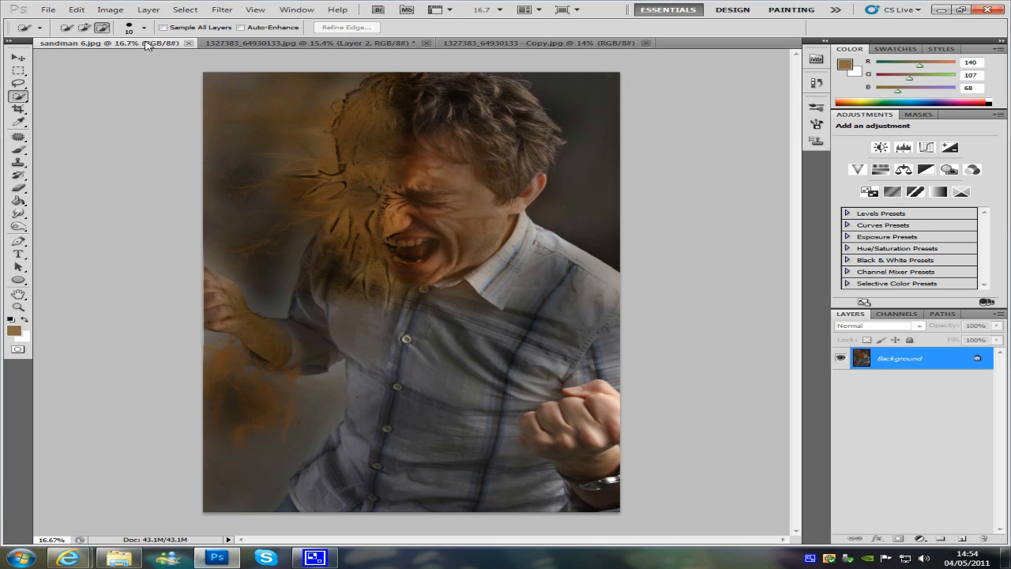
click(545, 43)
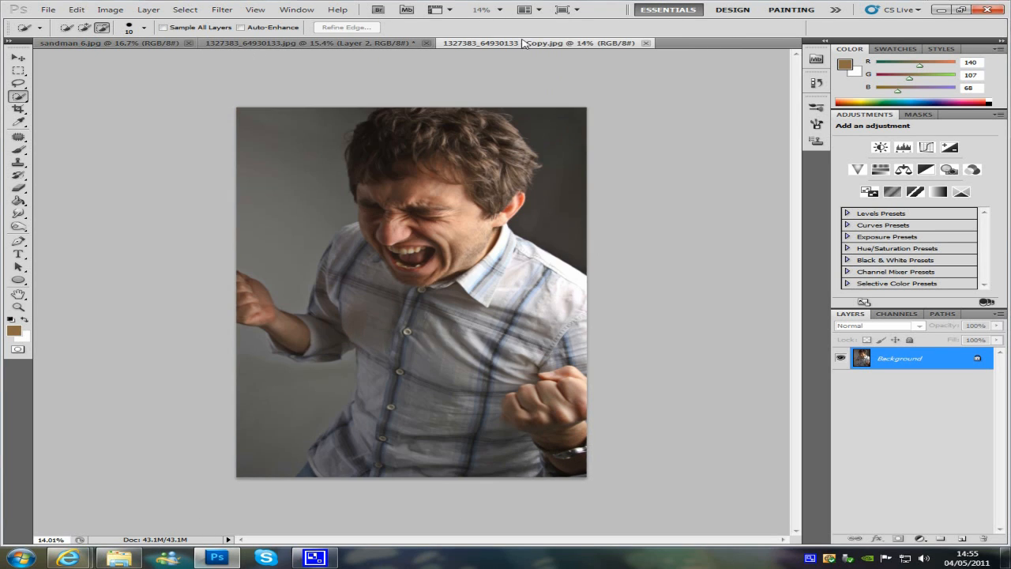
mouse_move(433, 191)
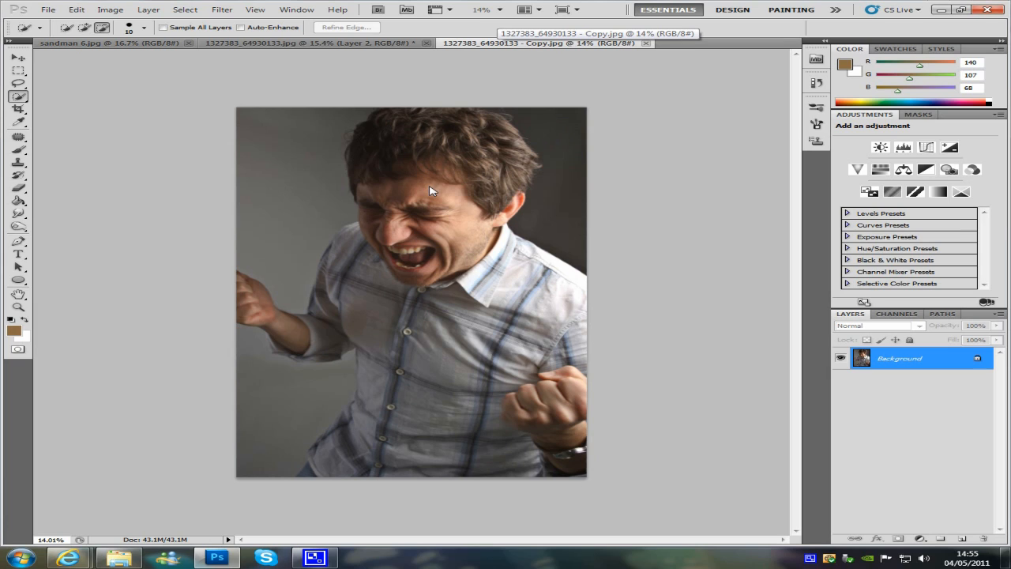
mouse_move(436, 186)
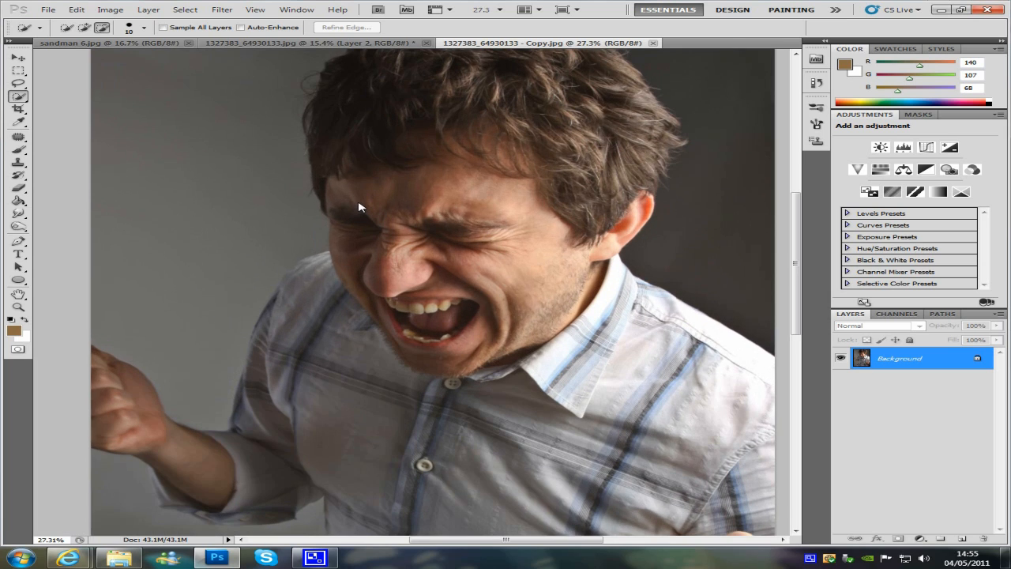
mouse_move(398, 213)
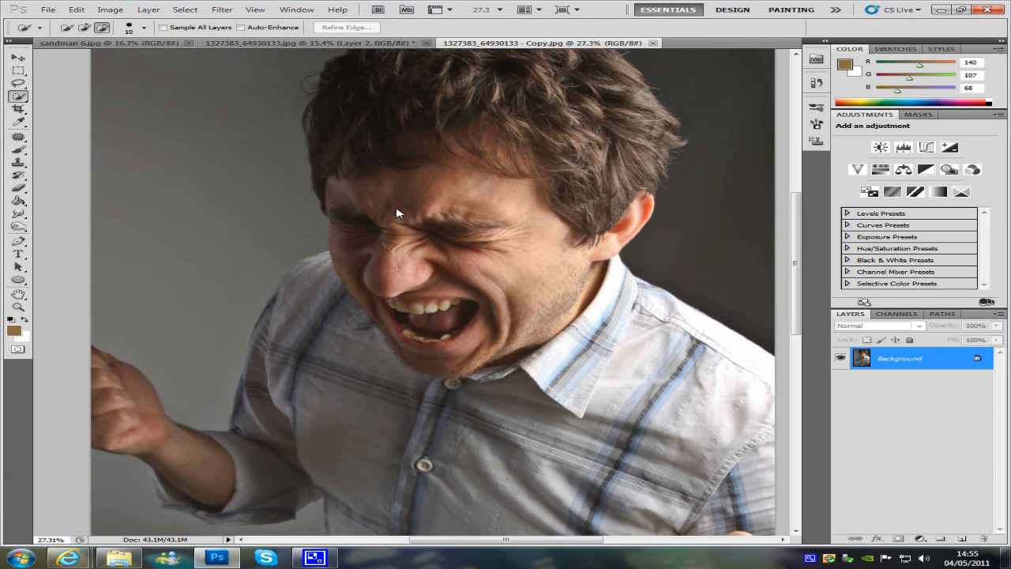
mouse_move(354, 107)
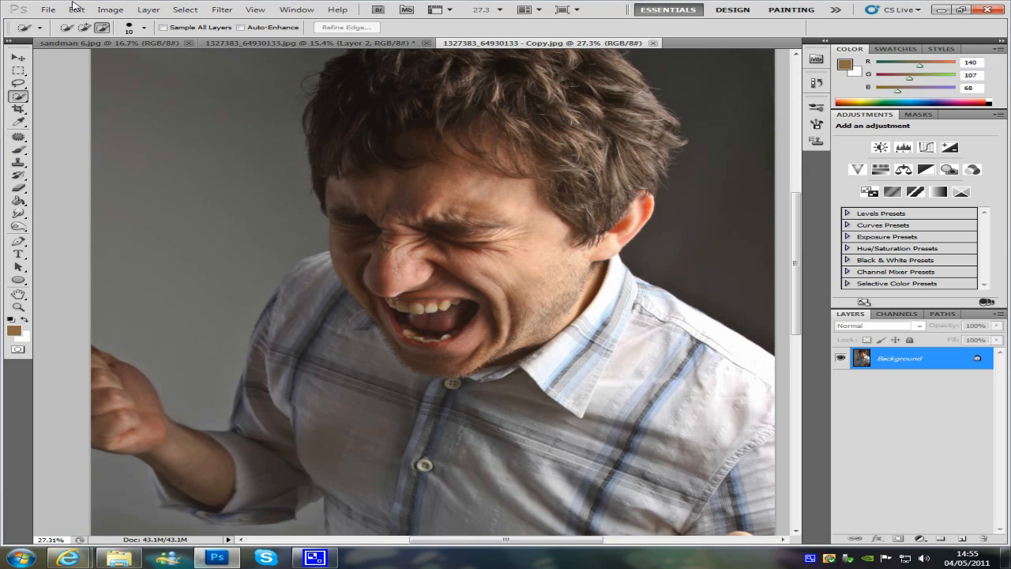
Duplicate the Background layer and convert the original into a regular Layer 0.
click(48, 9)
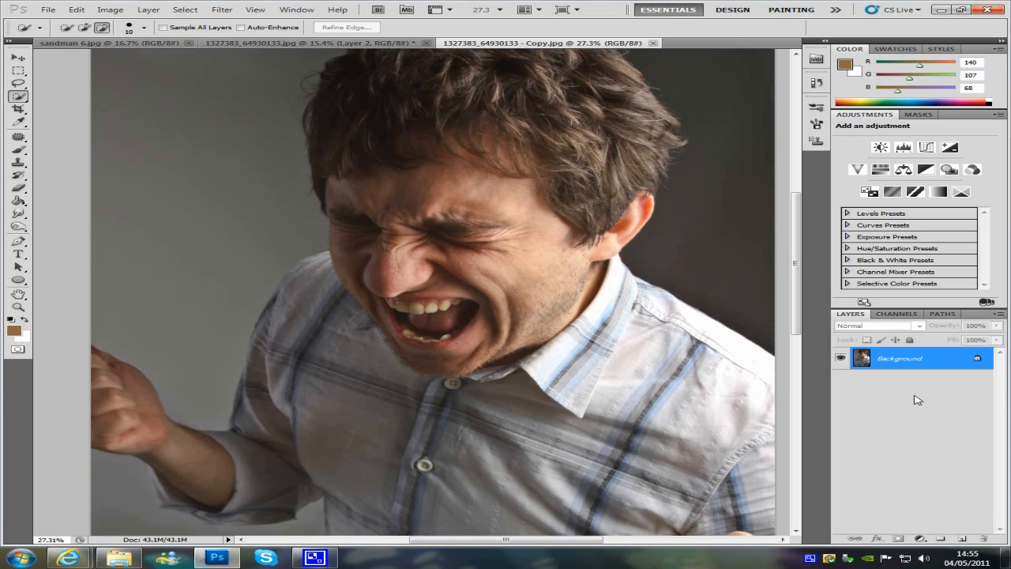
mouse_move(935, 369)
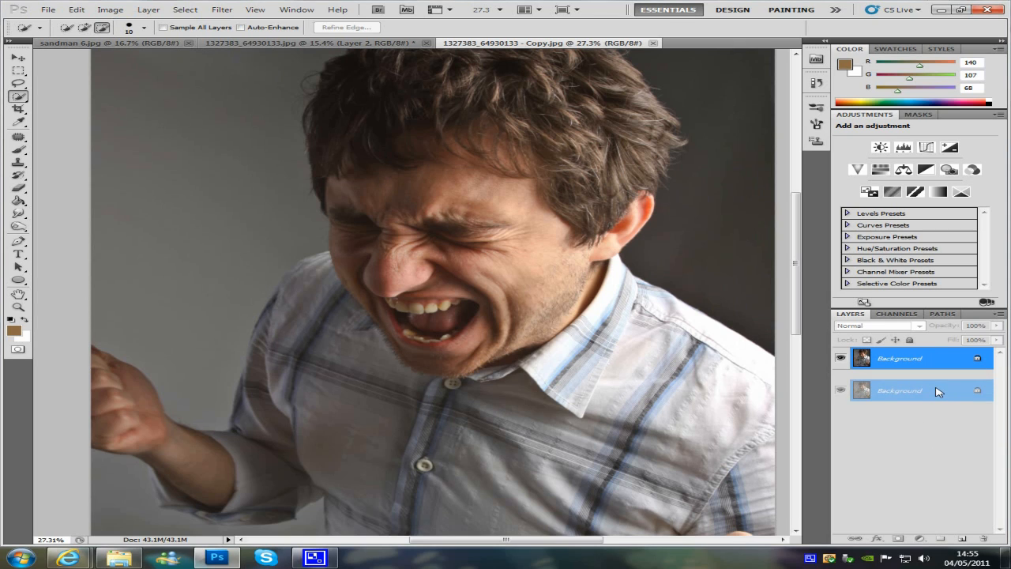
click(900, 372)
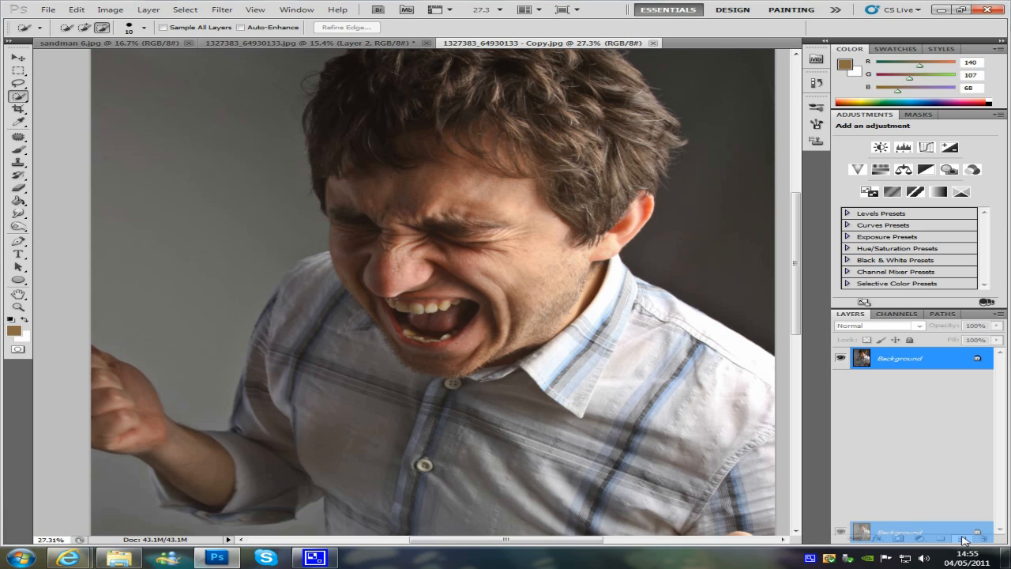
click(962, 538)
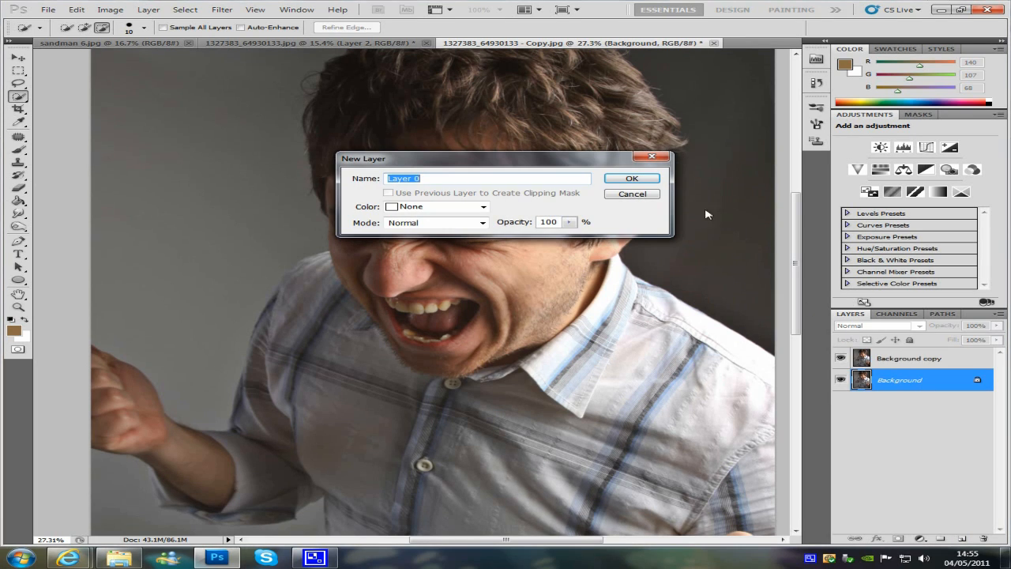
mouse_move(638, 170)
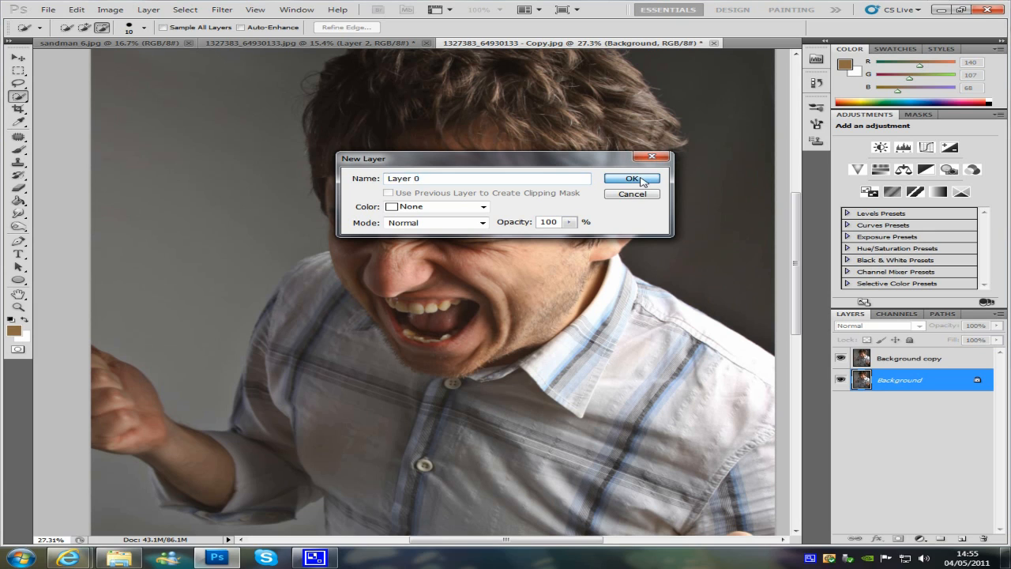
click(632, 177)
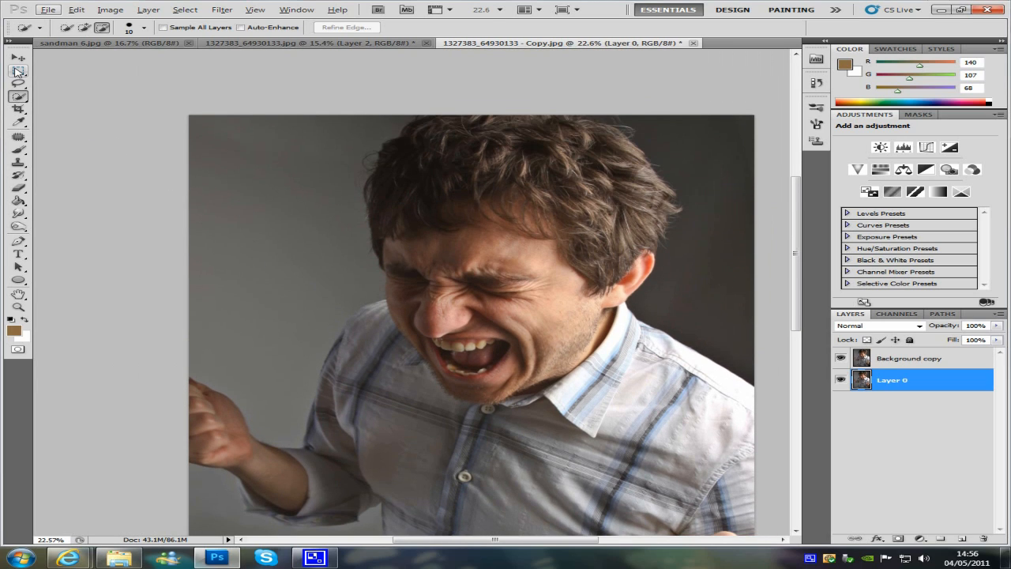
Rectangular-marquee select the left half of the face on the Background copy layer.
click(18, 60)
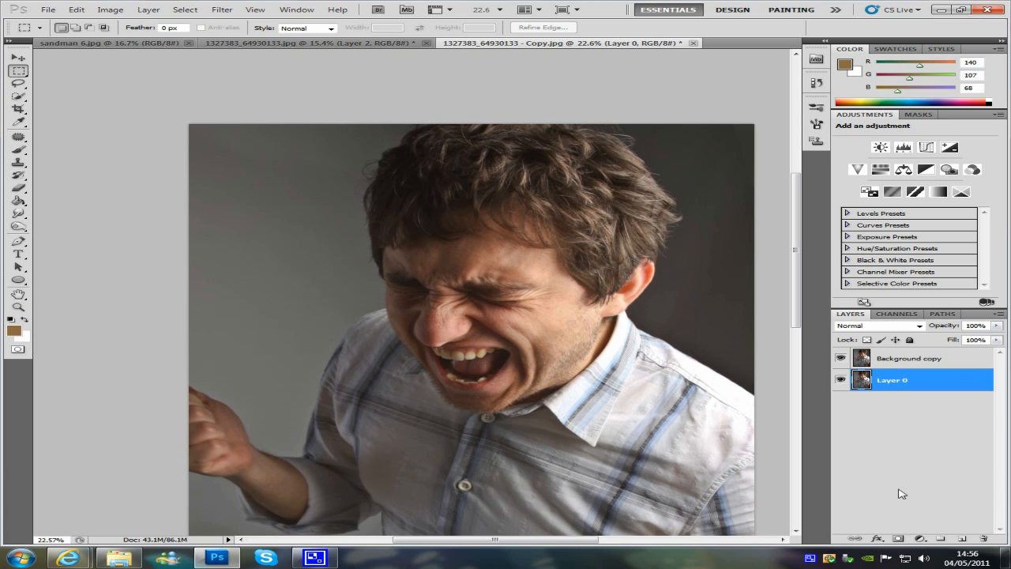
click(909, 357)
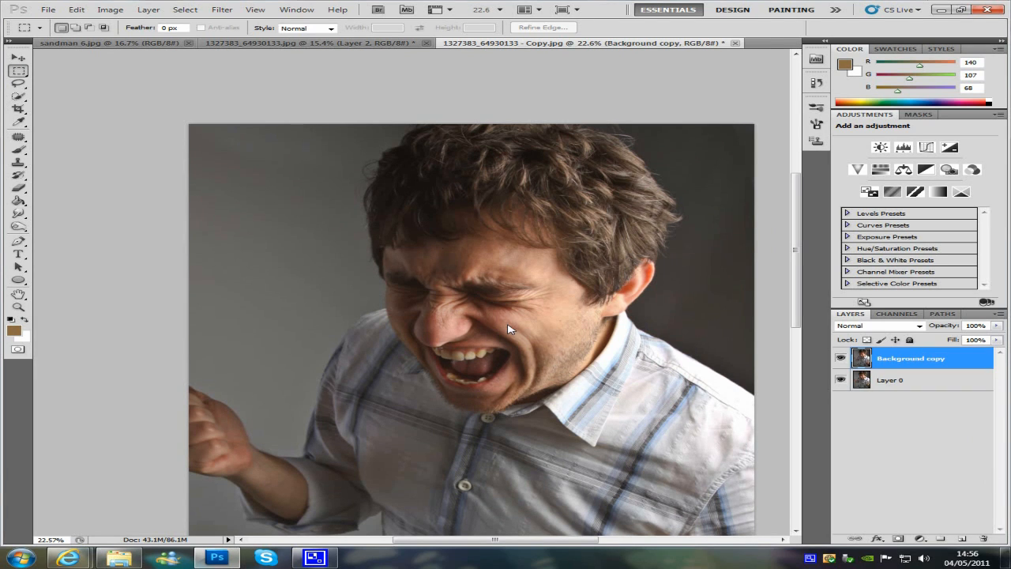
mouse_move(291, 130)
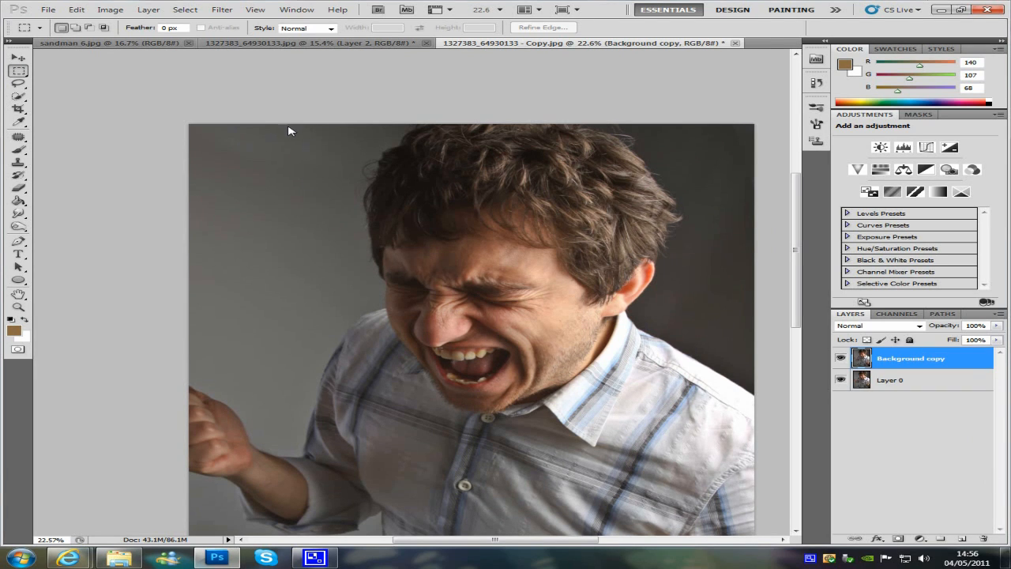
drag(287, 129, 464, 433)
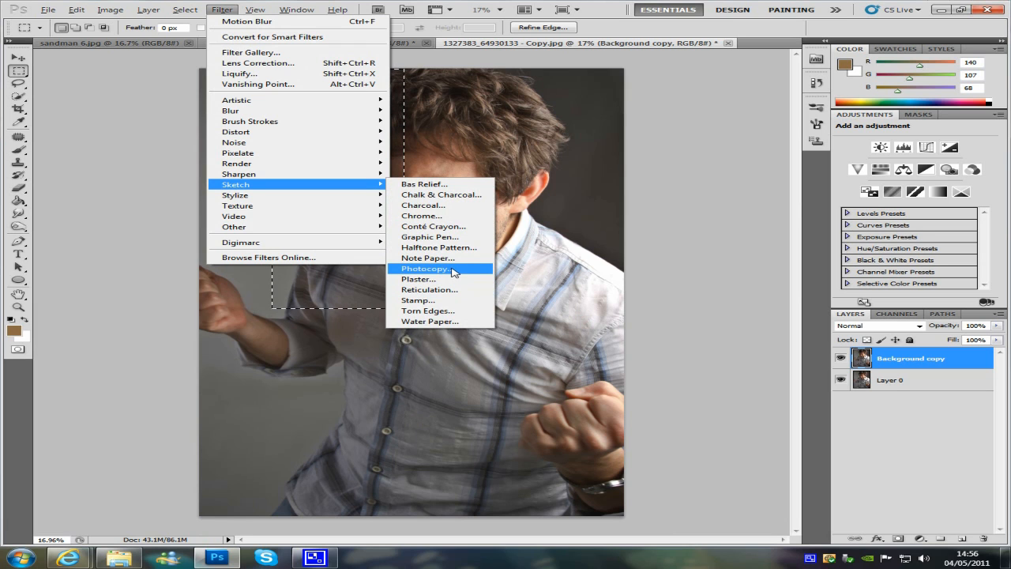
Choose the Photocopy sketch filter and adjust its darkness for the selected half.
click(424, 269)
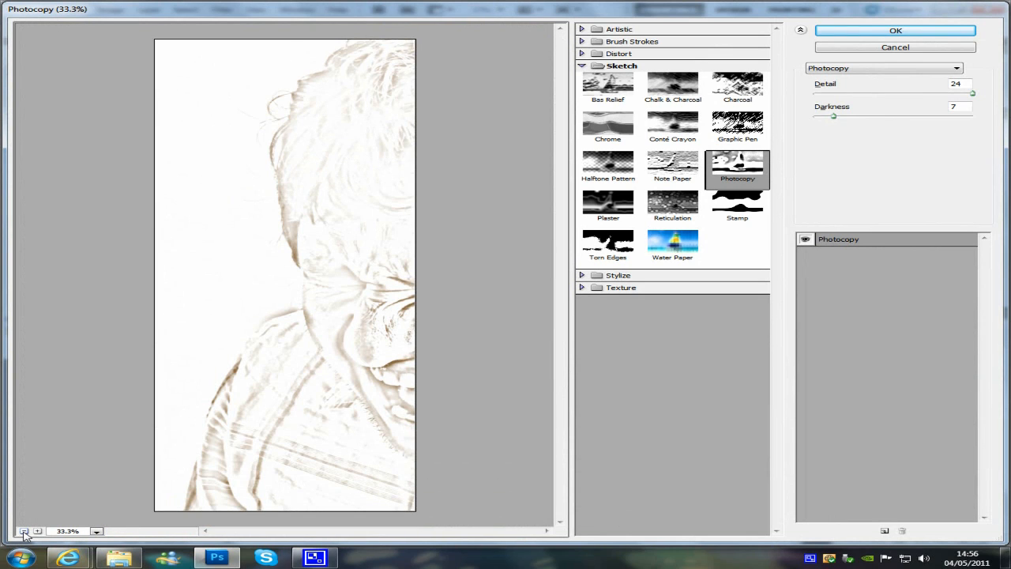
click(23, 531)
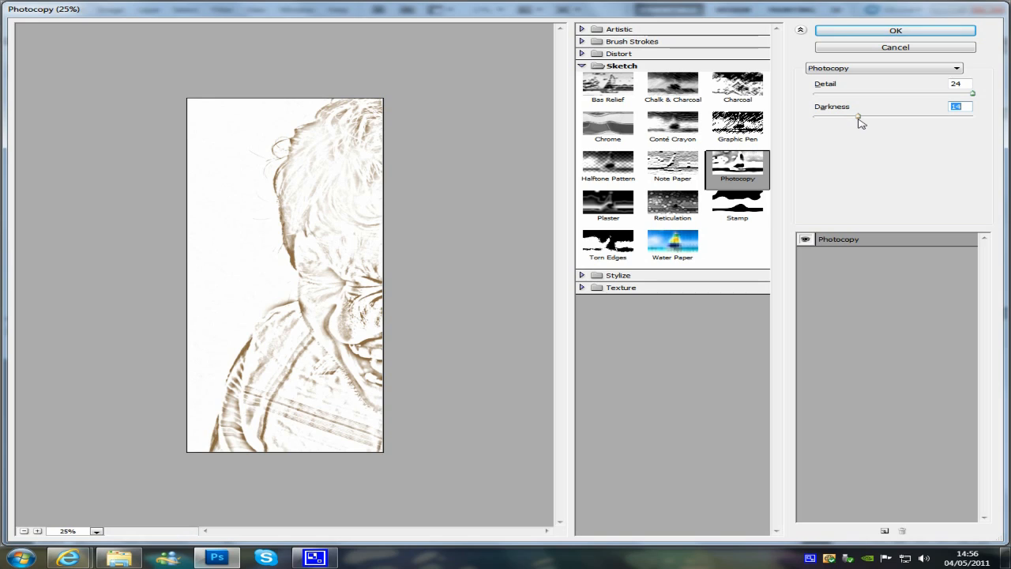
mouse_move(837, 123)
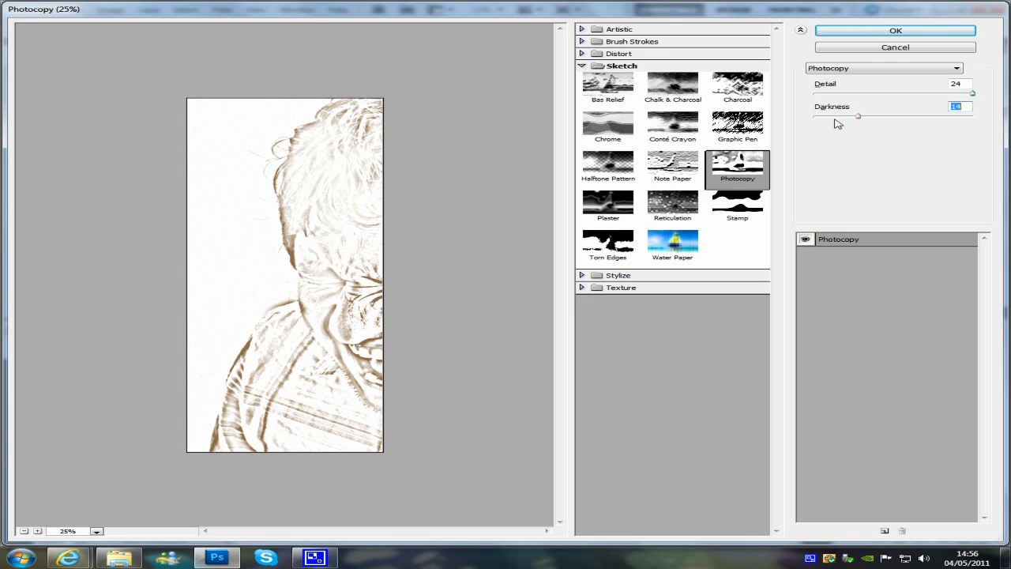
mouse_move(1005, 117)
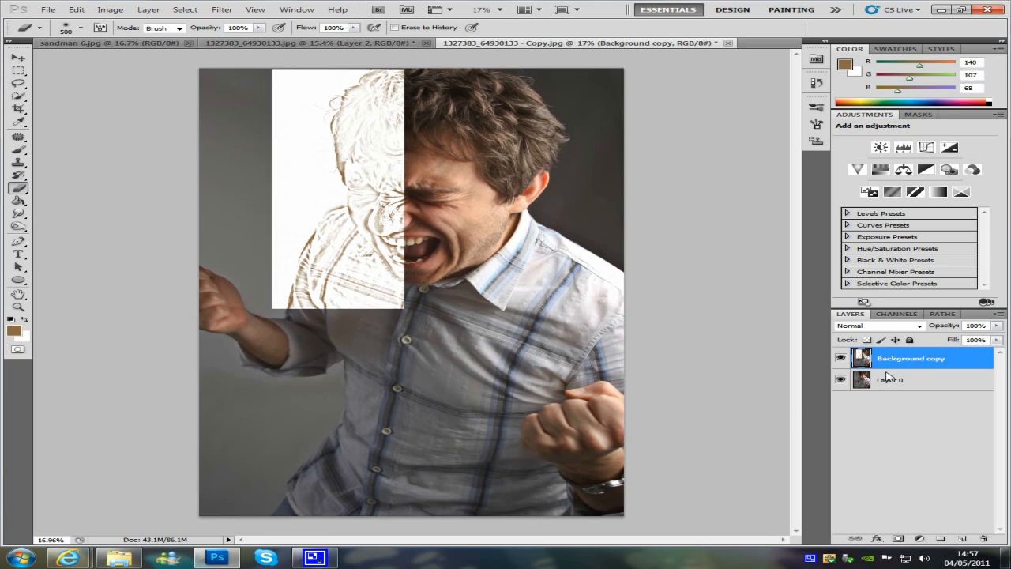
mouse_move(910, 384)
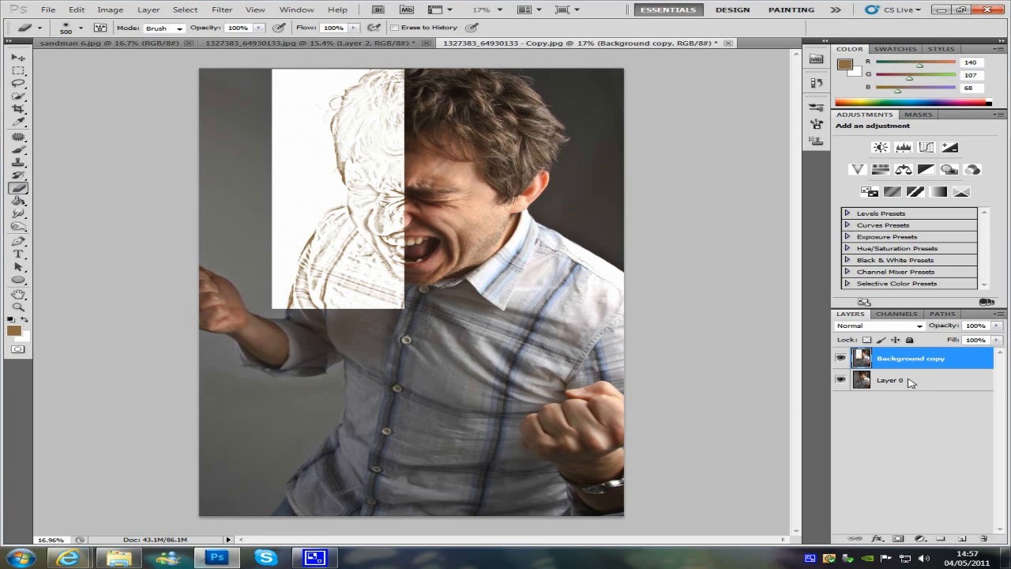
click(891, 379)
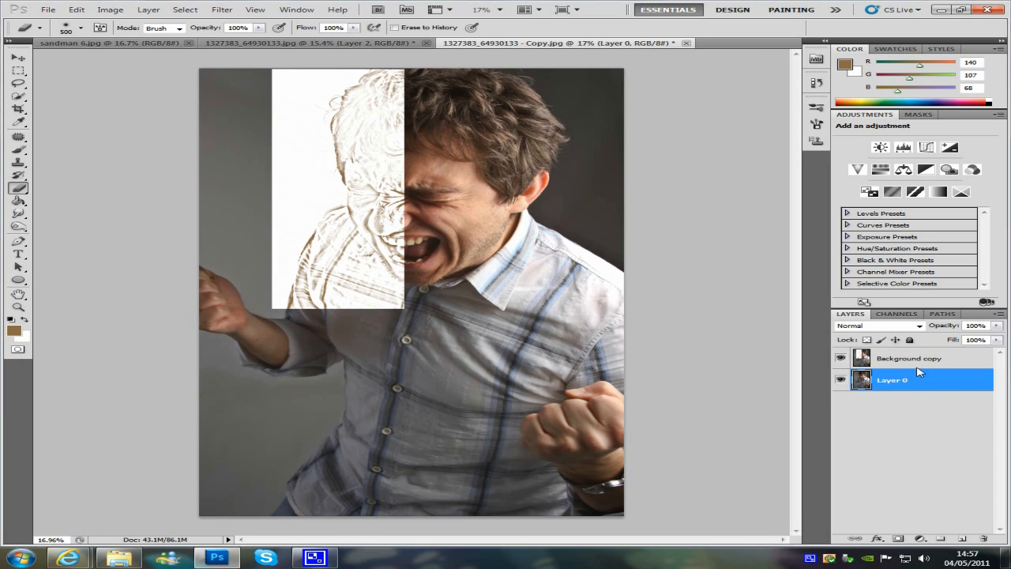
click(908, 357)
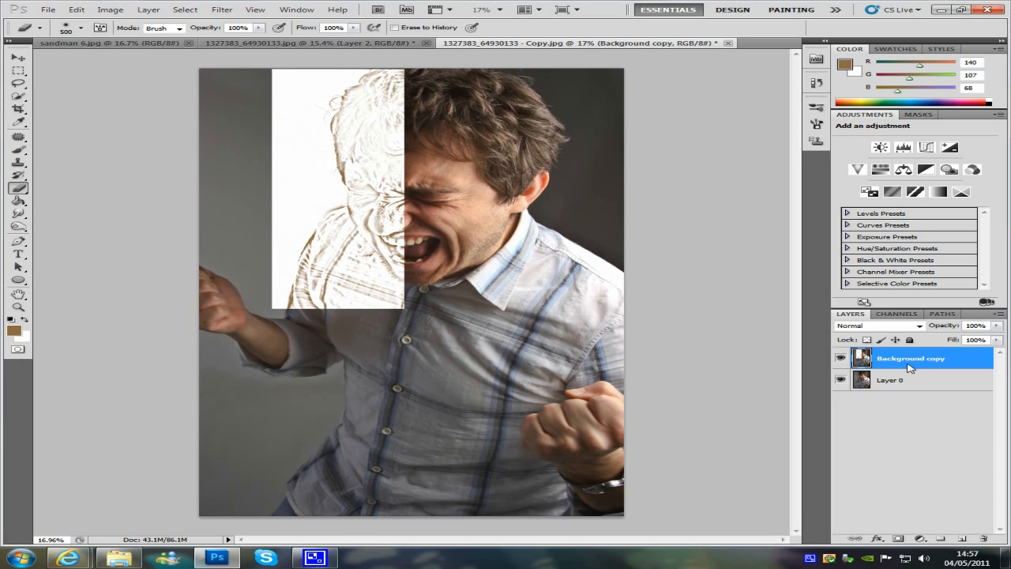
mouse_move(544, 340)
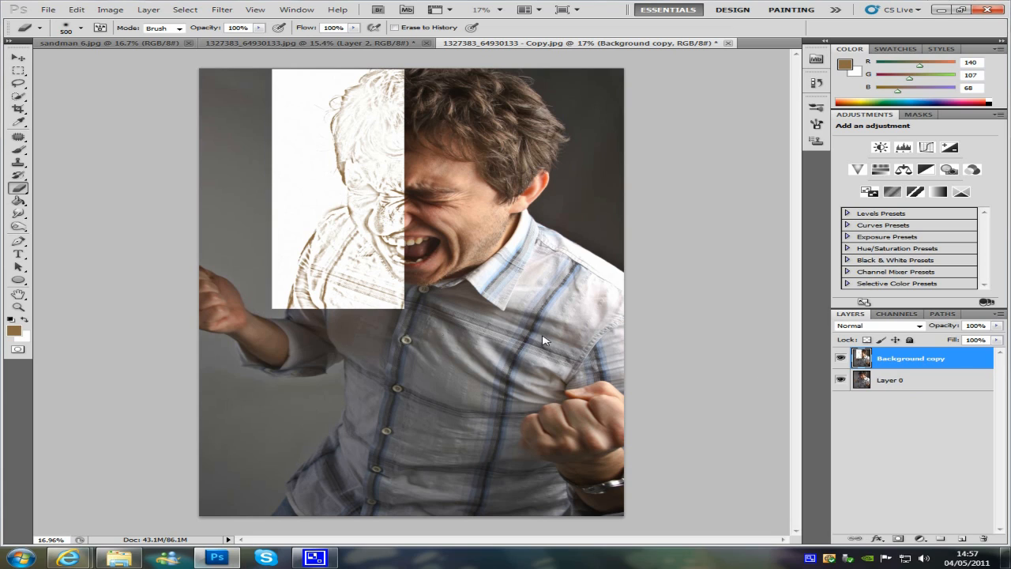
mouse_move(427, 314)
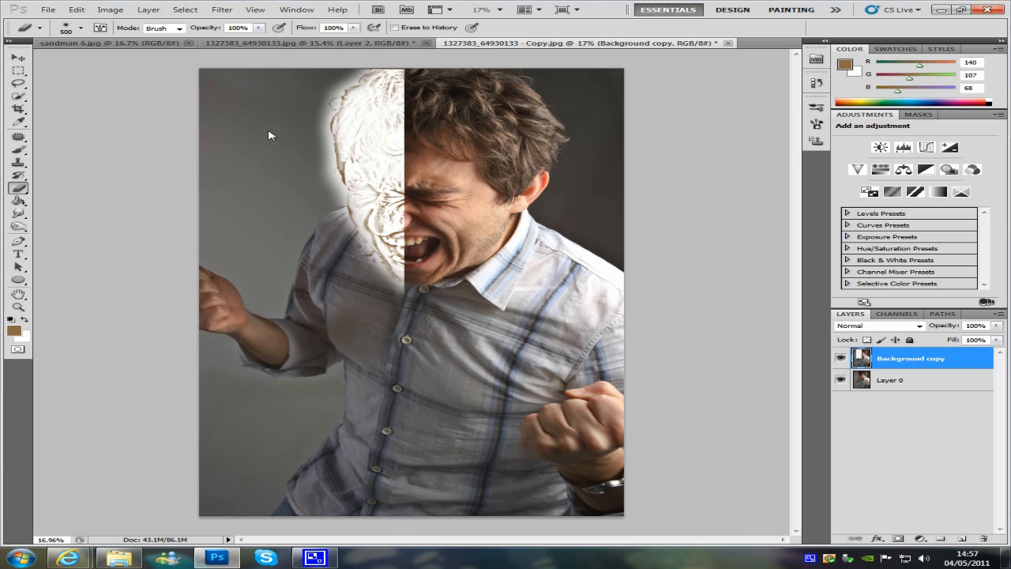
mouse_move(287, 167)
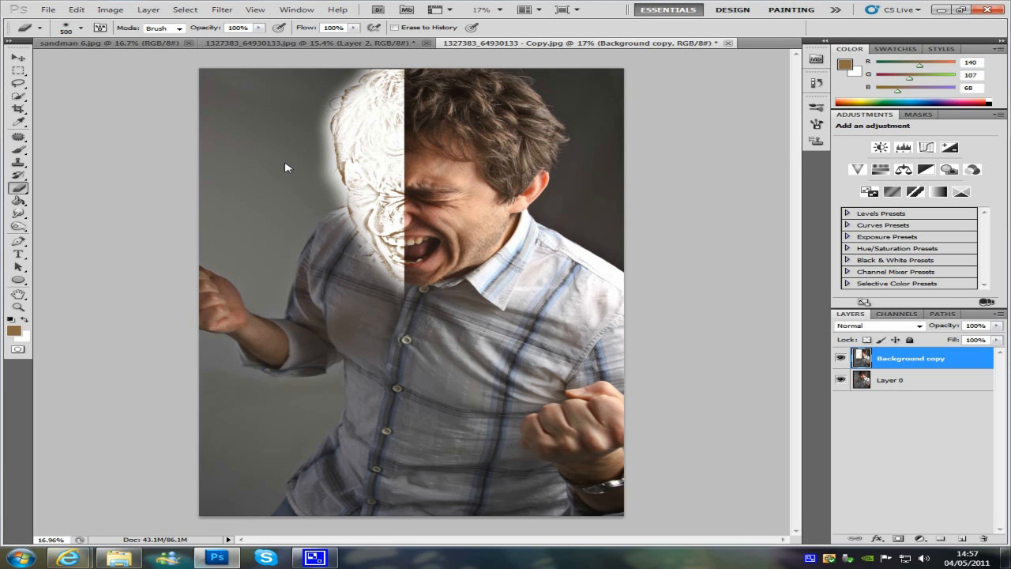
mouse_move(335, 284)
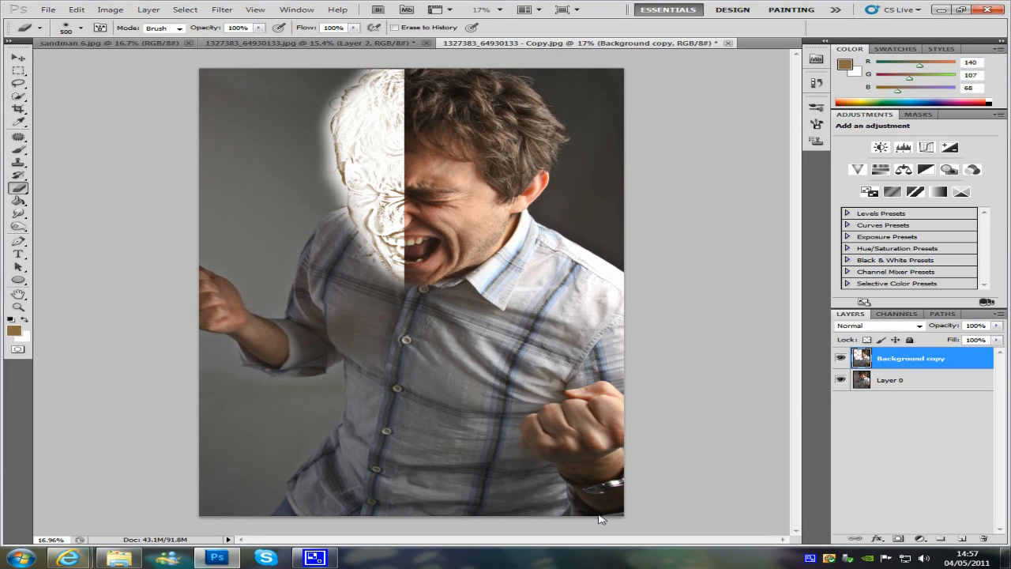
mouse_move(482, 376)
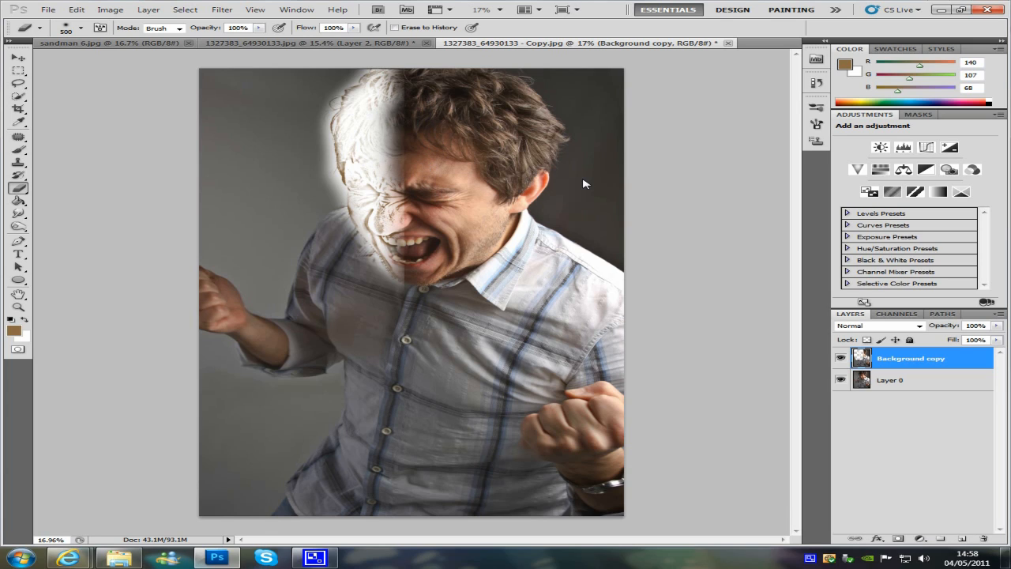
mouse_move(705, 219)
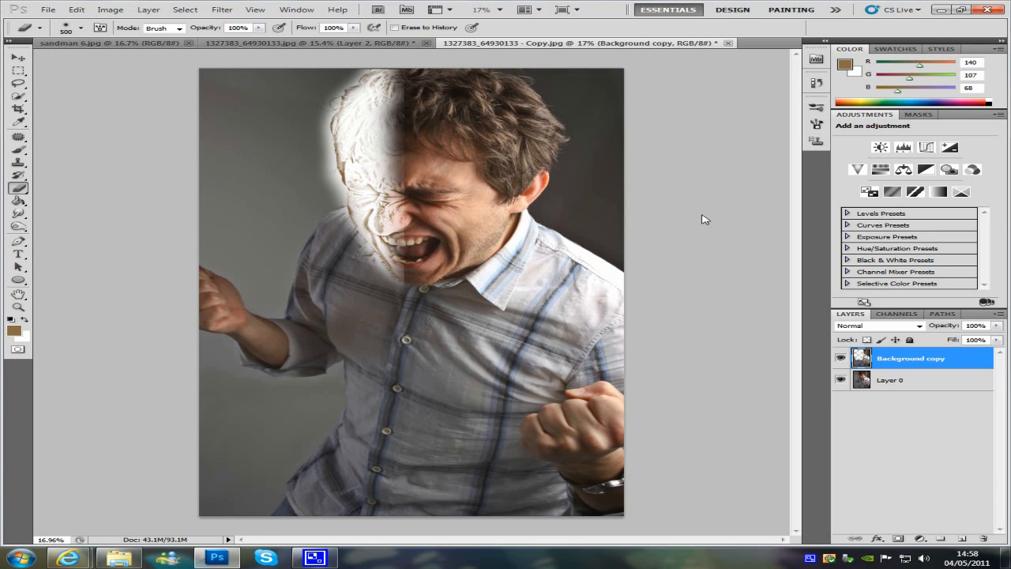
mouse_move(608, 196)
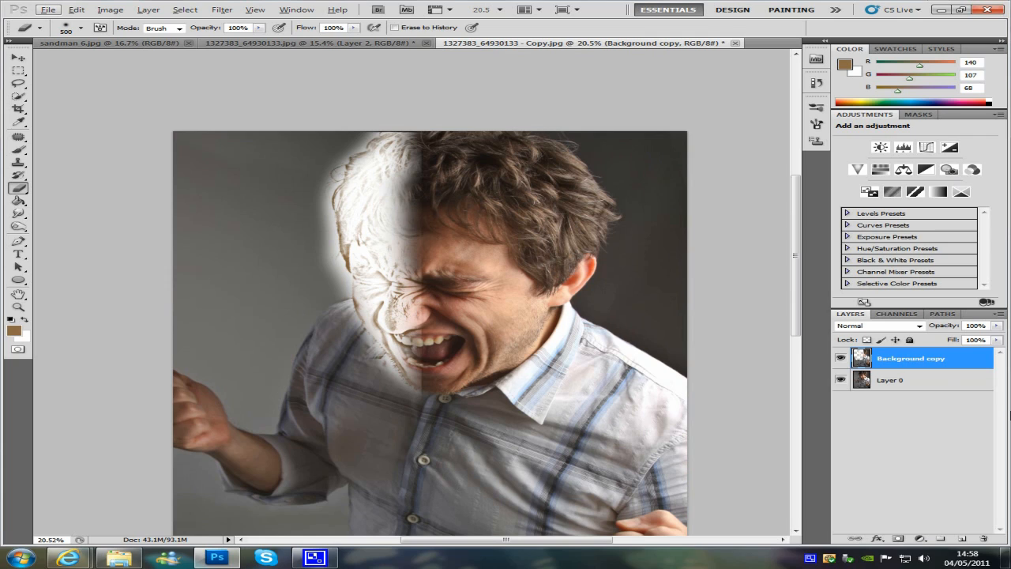
mouse_move(903, 373)
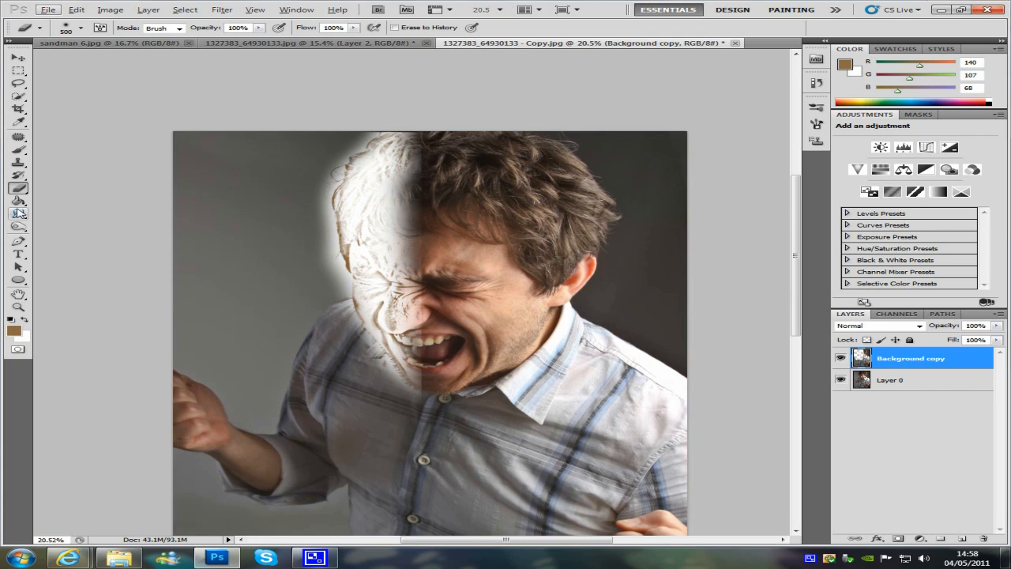
Switch to the Smudge tool at 72% strength to smear the sketched chin downward.
click(17, 213)
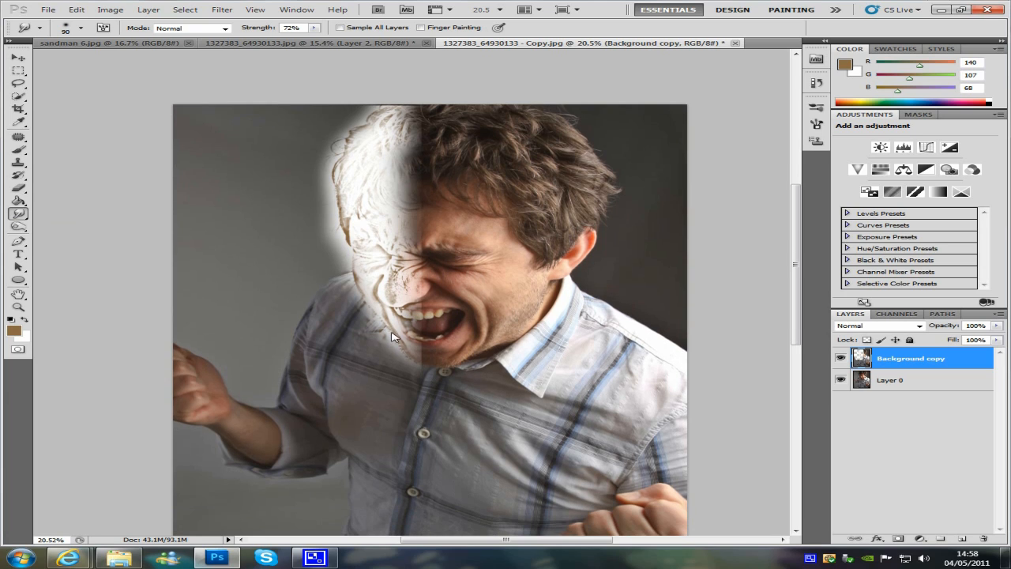
mouse_move(395, 355)
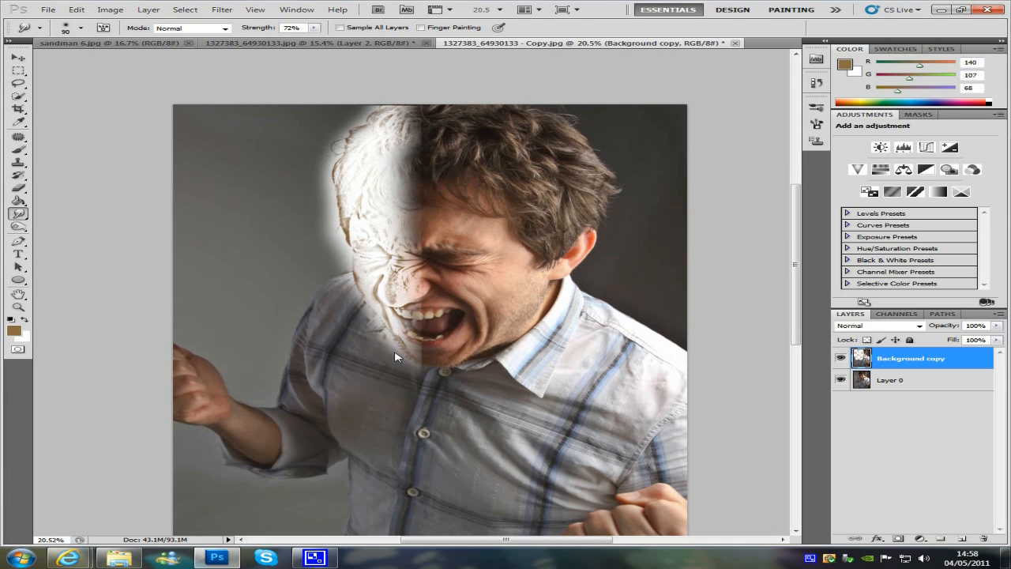
mouse_move(401, 333)
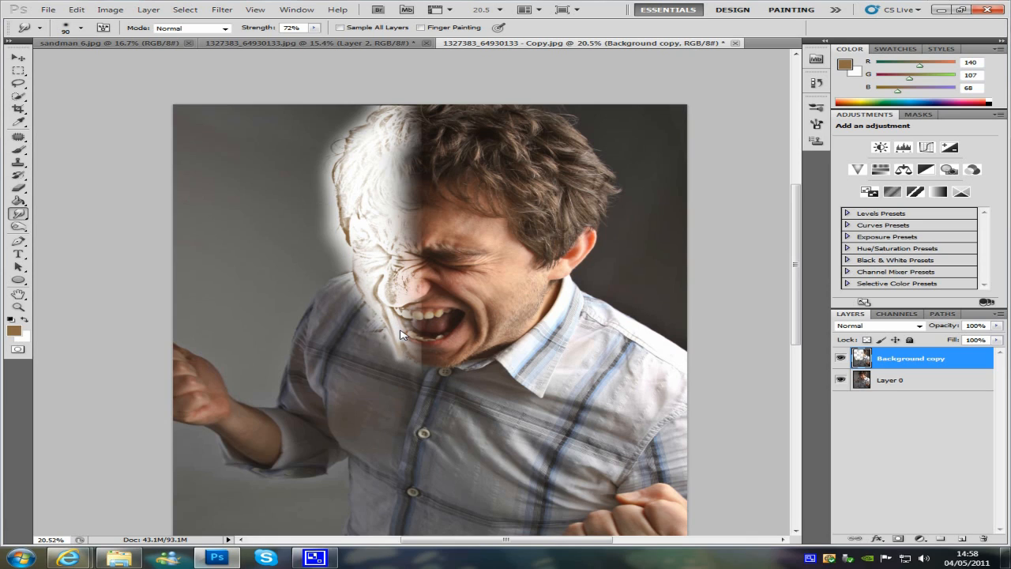
mouse_move(387, 376)
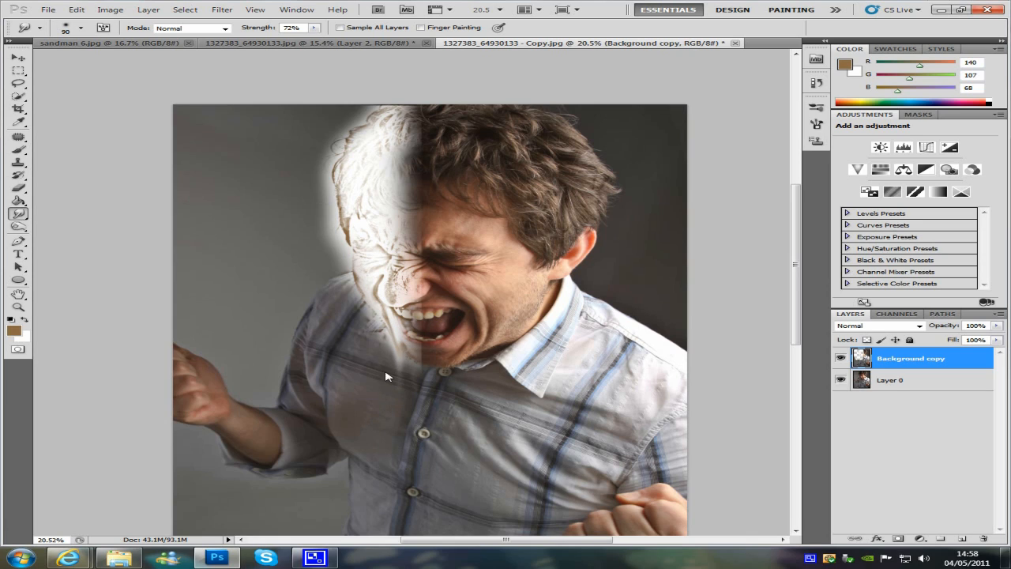
mouse_move(380, 403)
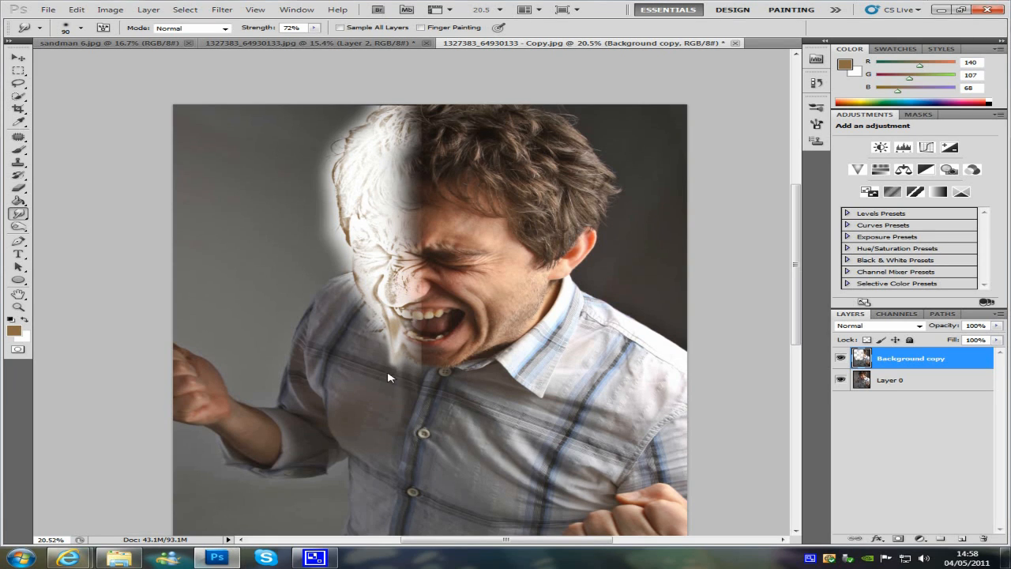
mouse_move(387, 368)
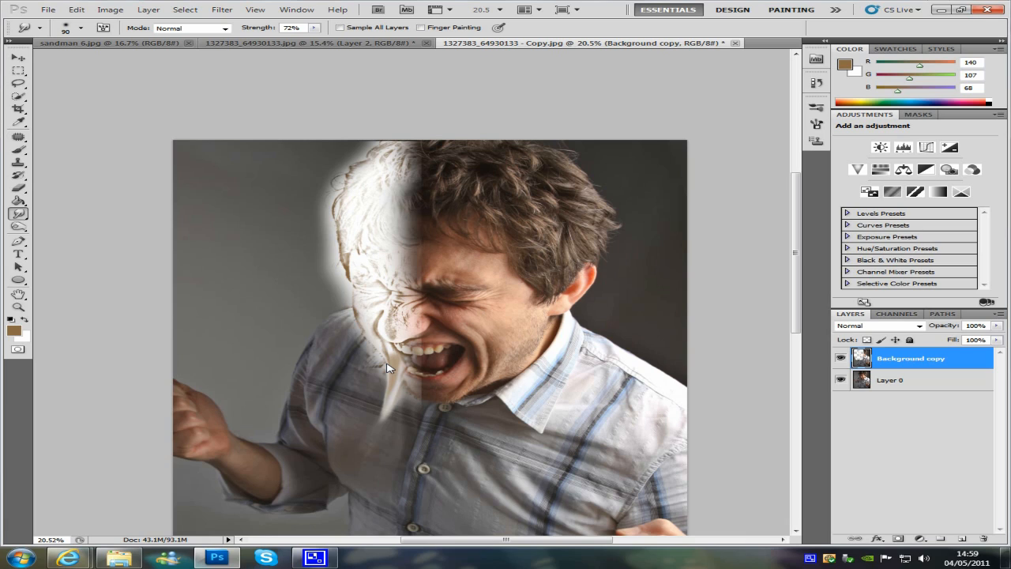
mouse_move(395, 360)
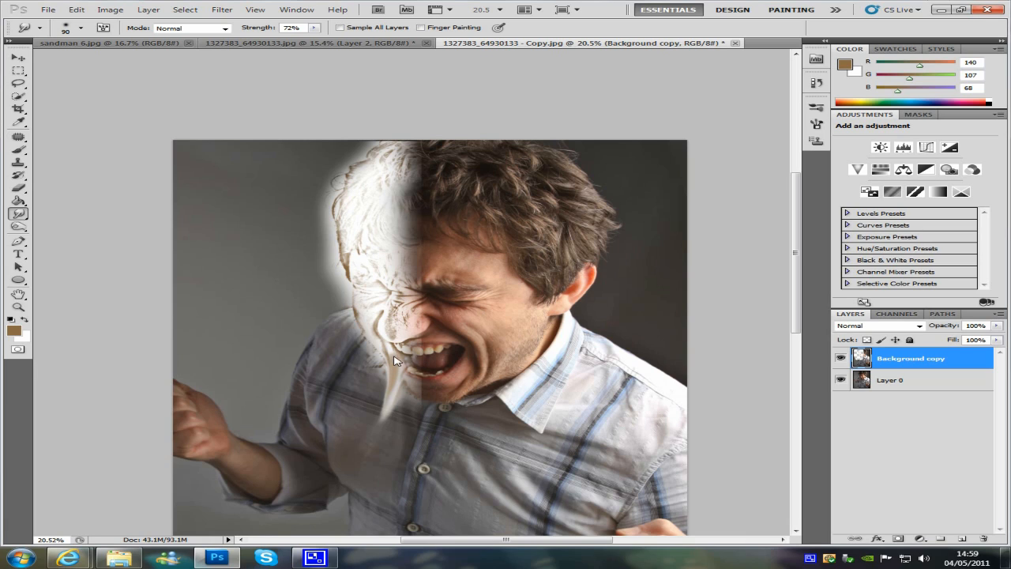
mouse_move(354, 262)
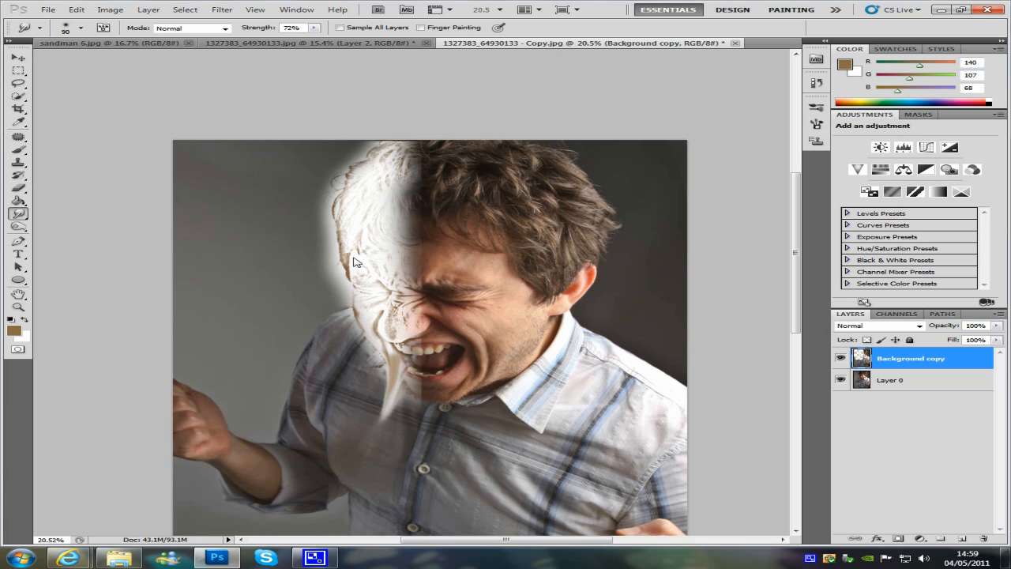
mouse_move(329, 345)
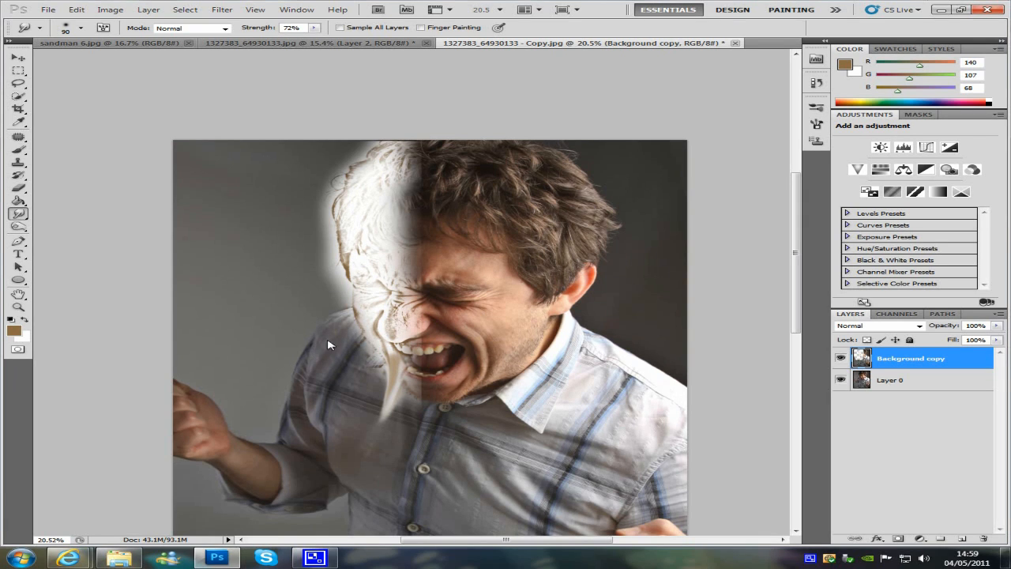
mouse_move(225, 499)
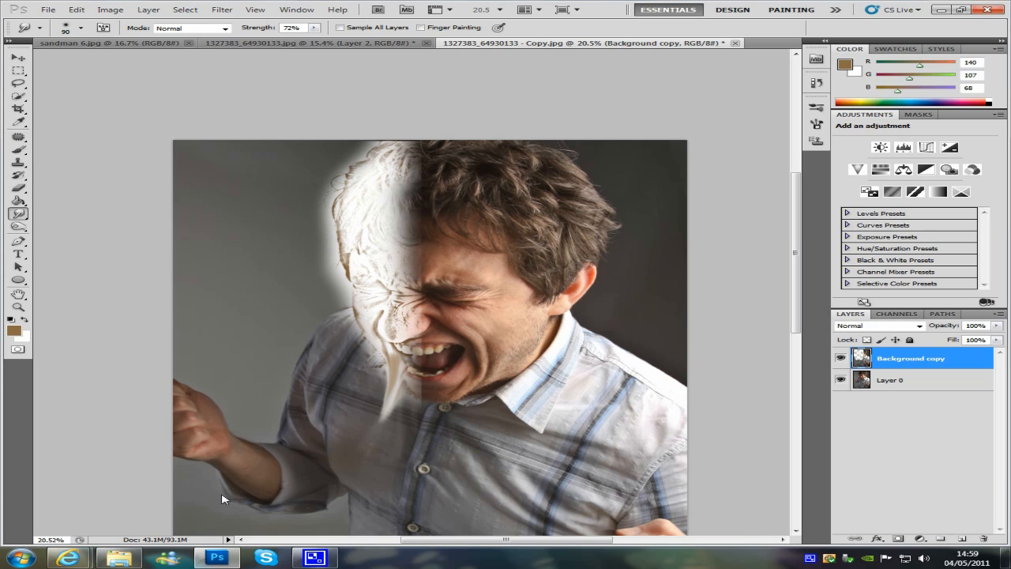
mouse_move(307, 458)
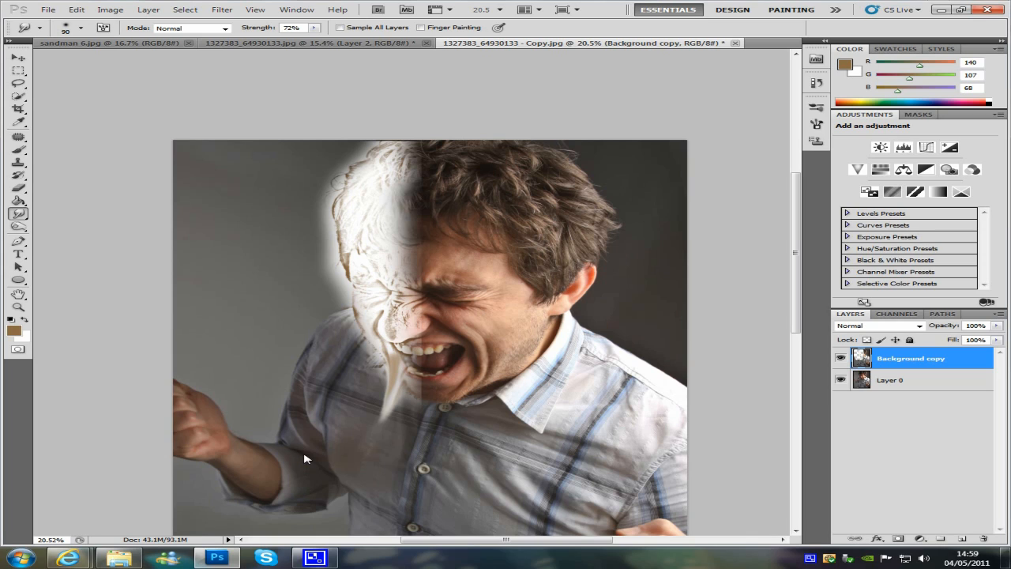
mouse_move(298, 398)
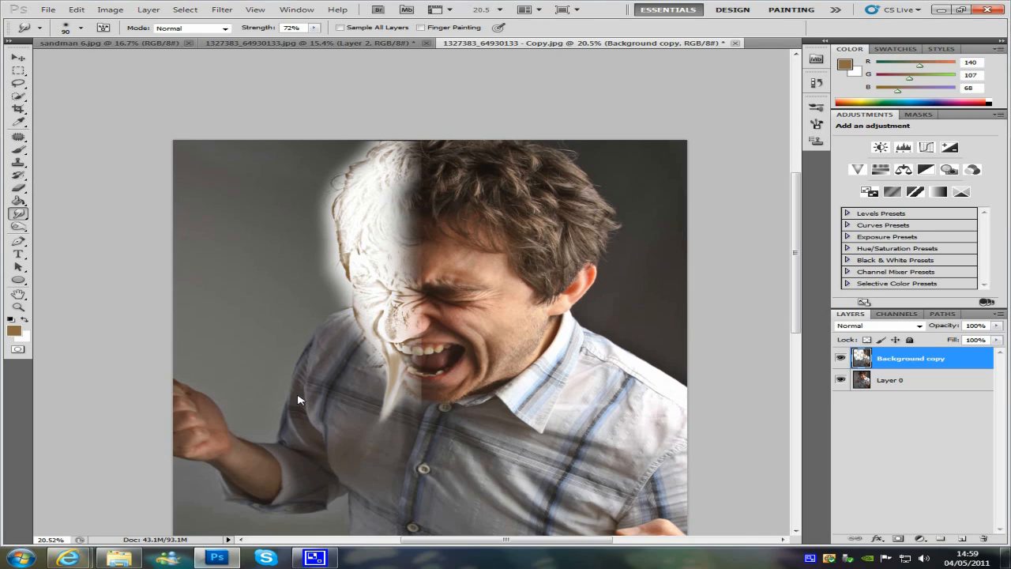